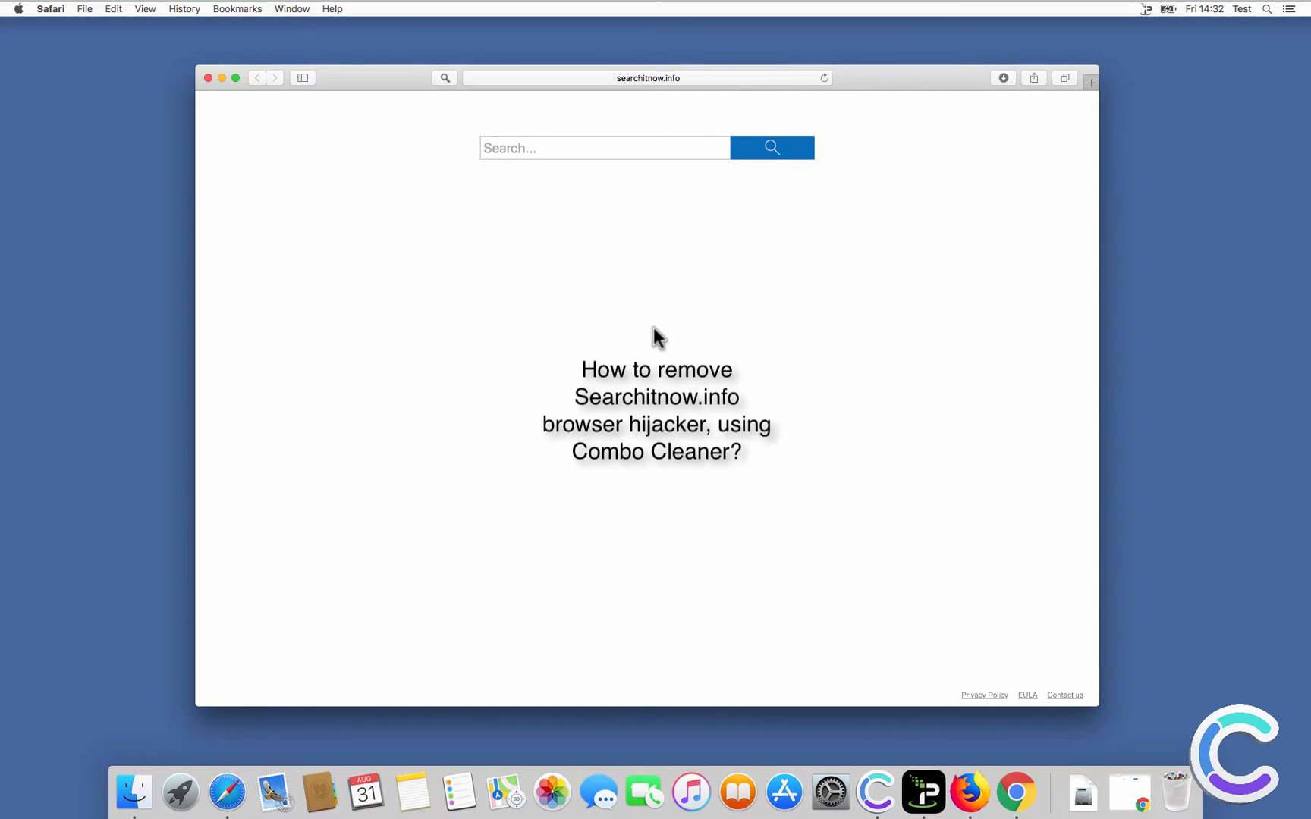
pyautogui.moveTo(654, 327)
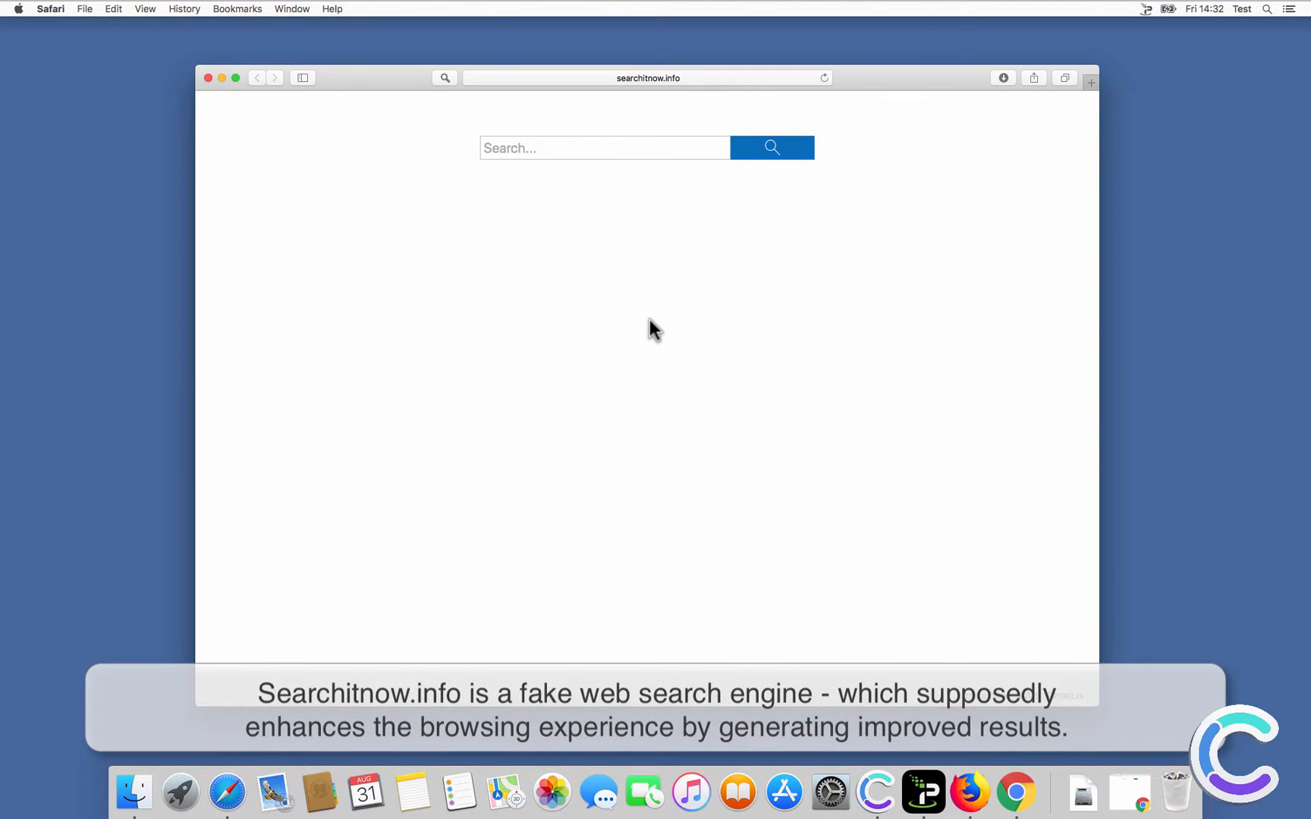
pyautogui.moveTo(1063, 161)
pyautogui.write('sear')
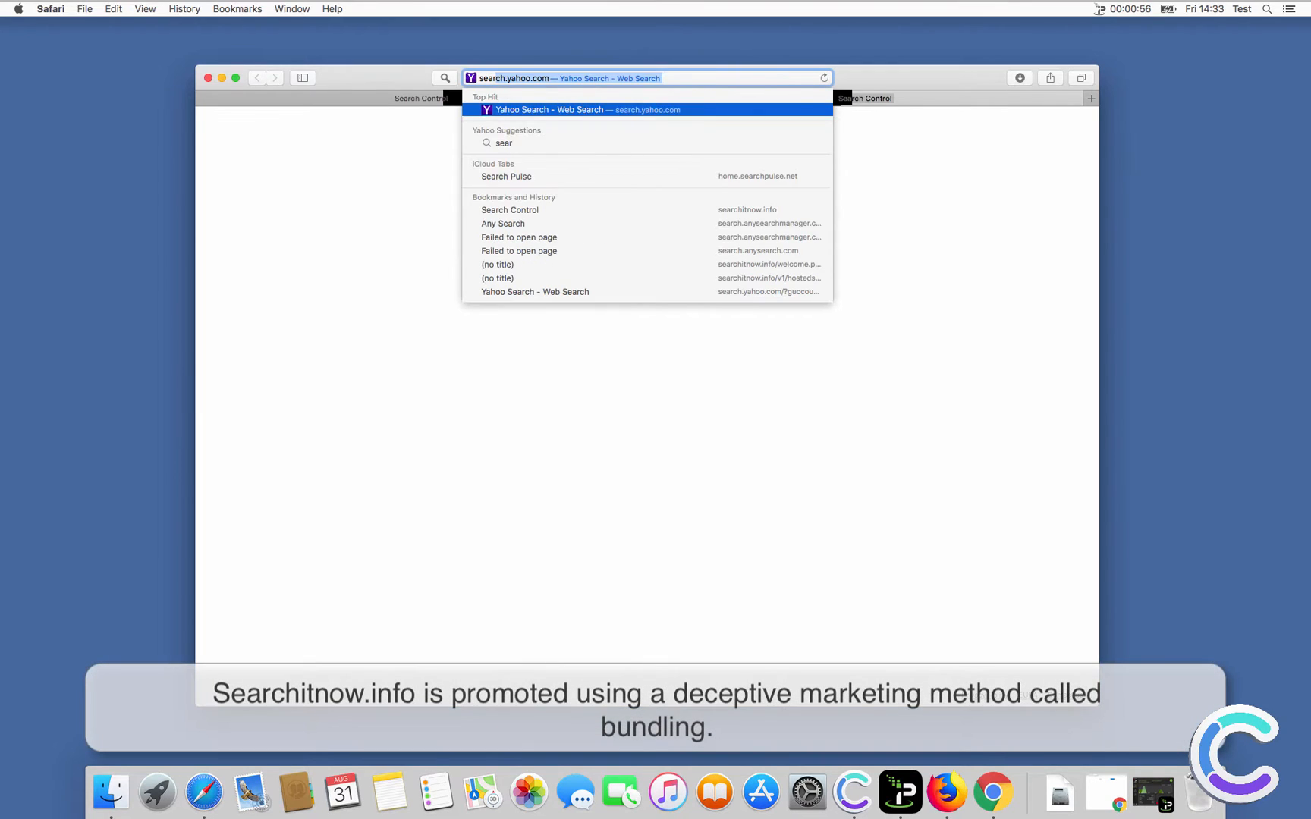
# Step: Open the suggested Yahoo search result, then close the hijacked Safari window
pyautogui.click(579, 109)
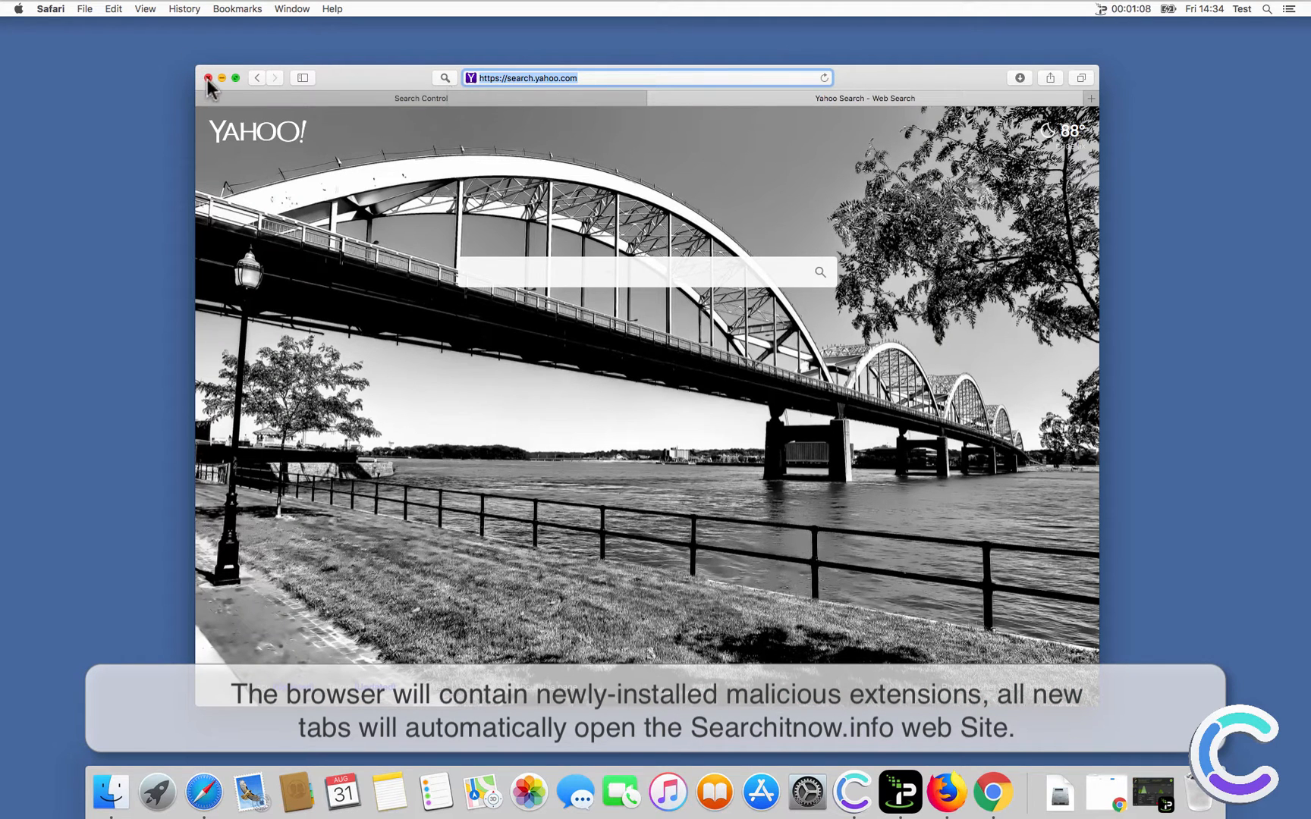
pyautogui.click(210, 79)
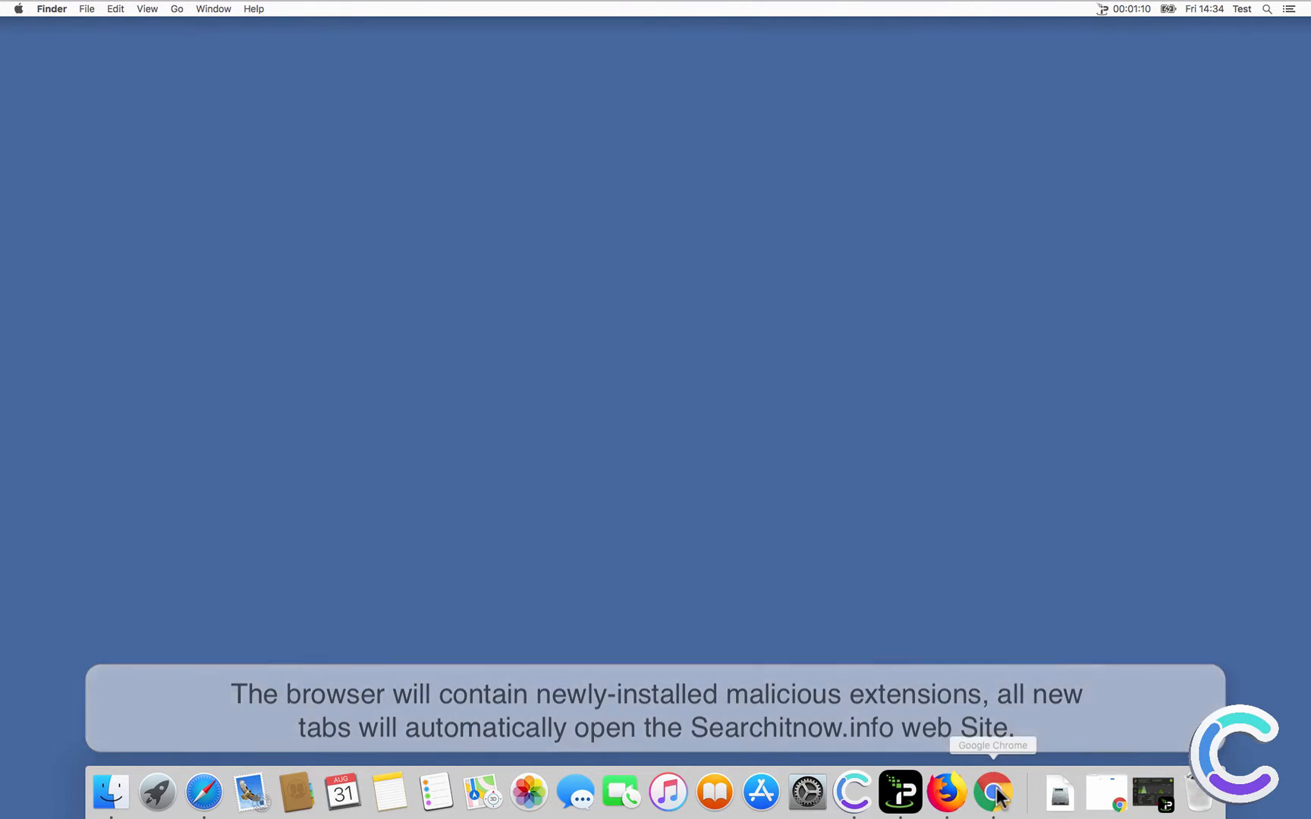
# Step: Launch Chrome, search from the Searchitnow.info box, then type 'cnn' in the address bar
pyautogui.click(996, 805)
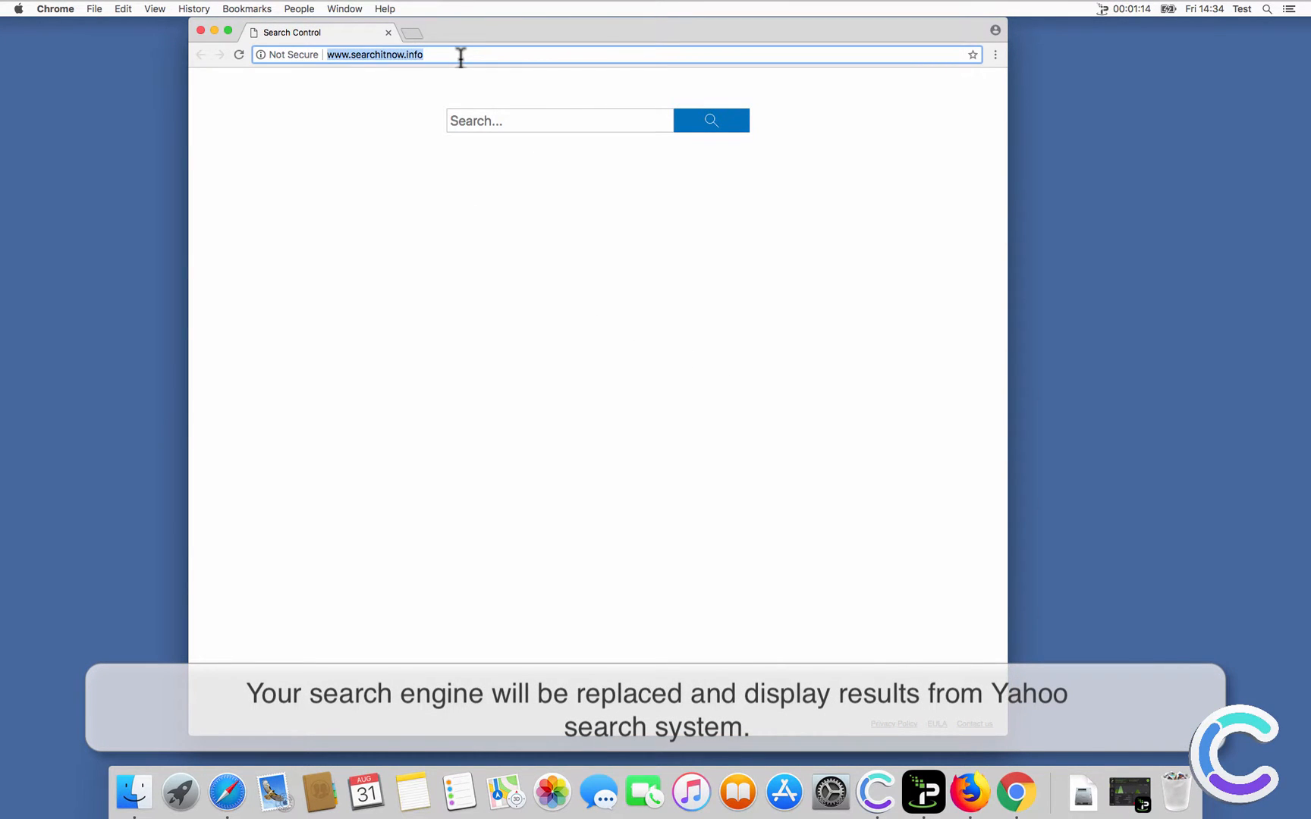
pyautogui.write('search query')
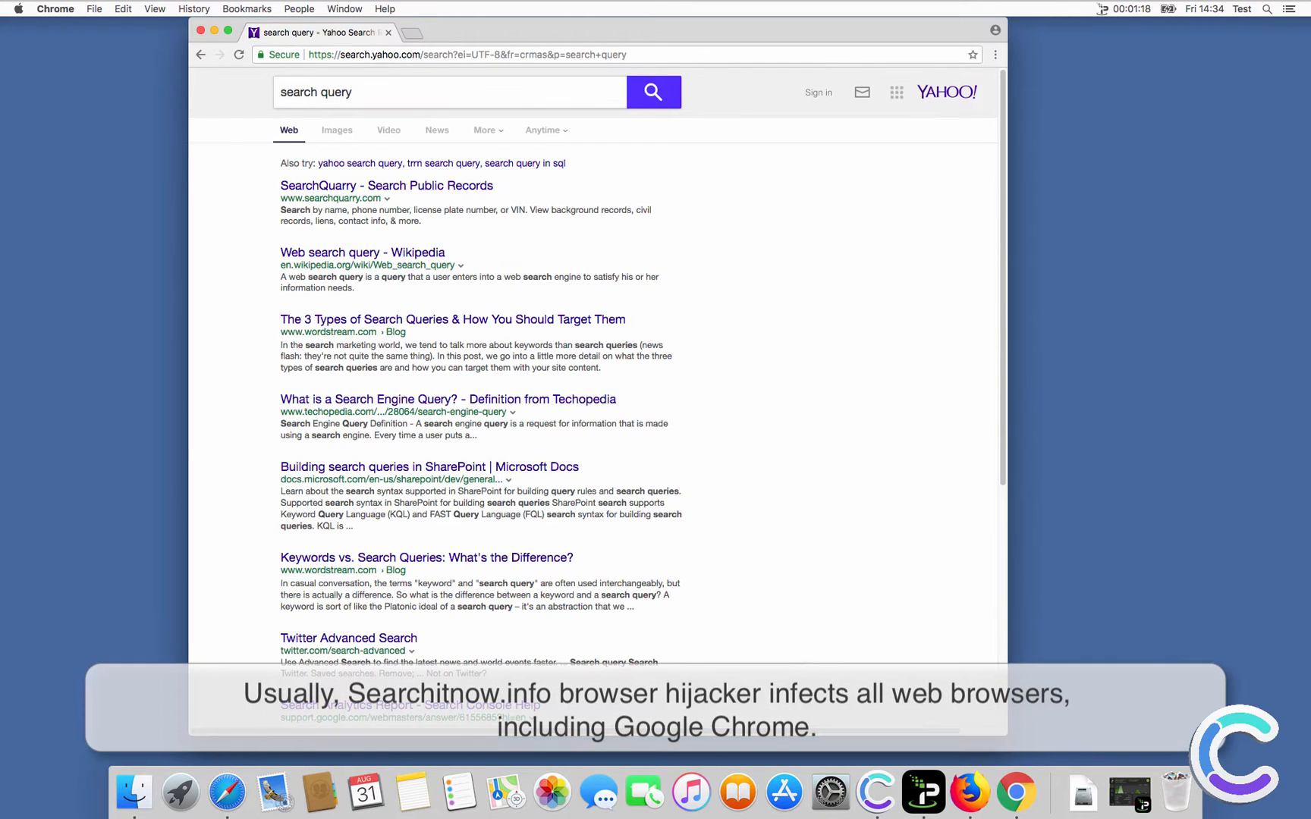
pyautogui.write('c')
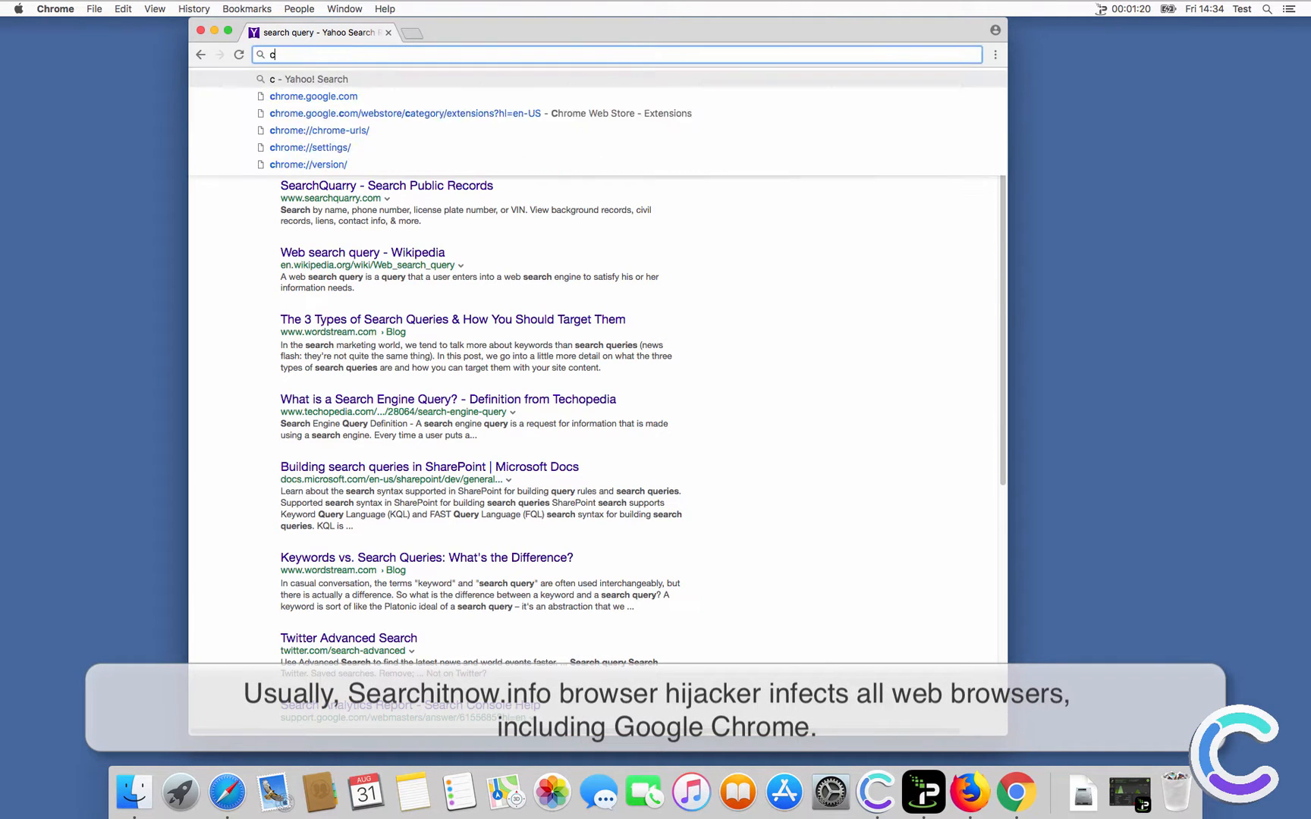
pyautogui.write('cnn')
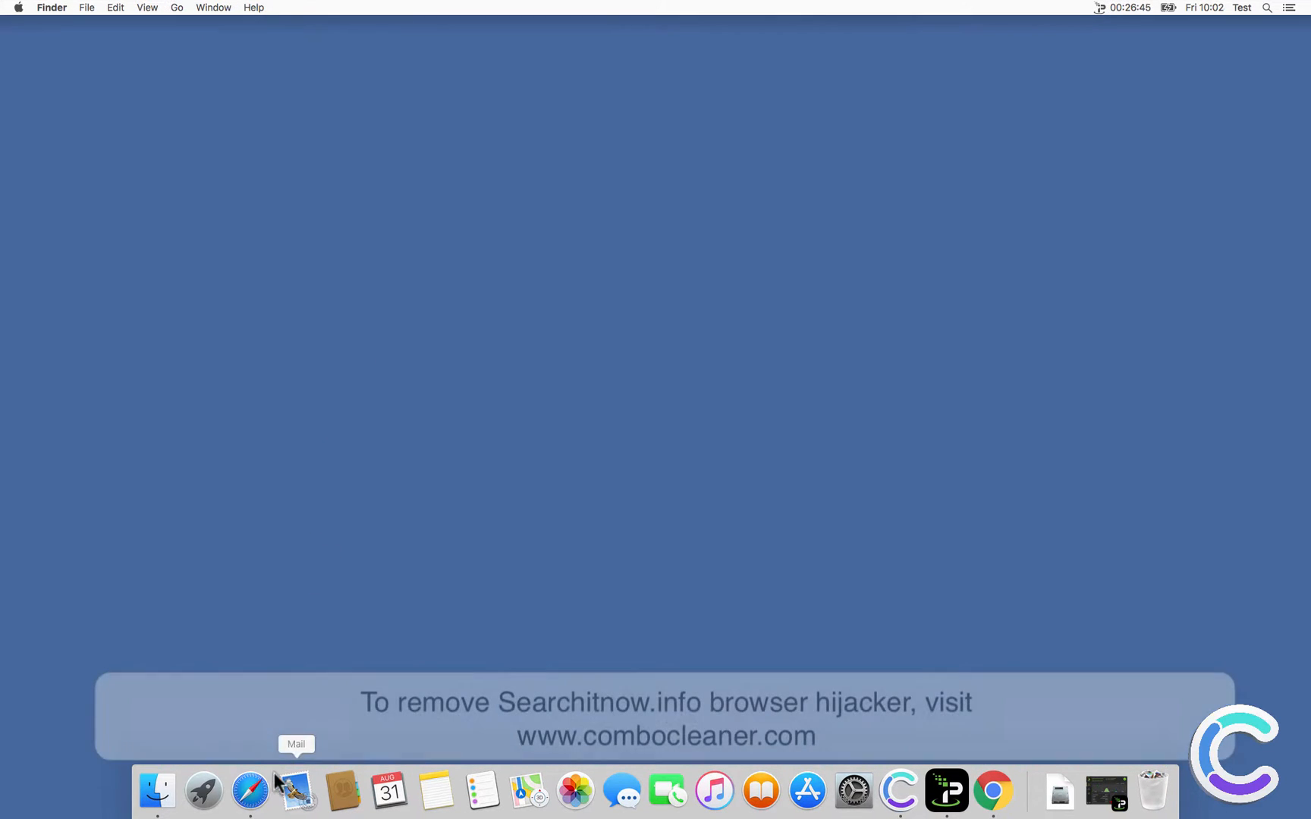
pyautogui.click(246, 796)
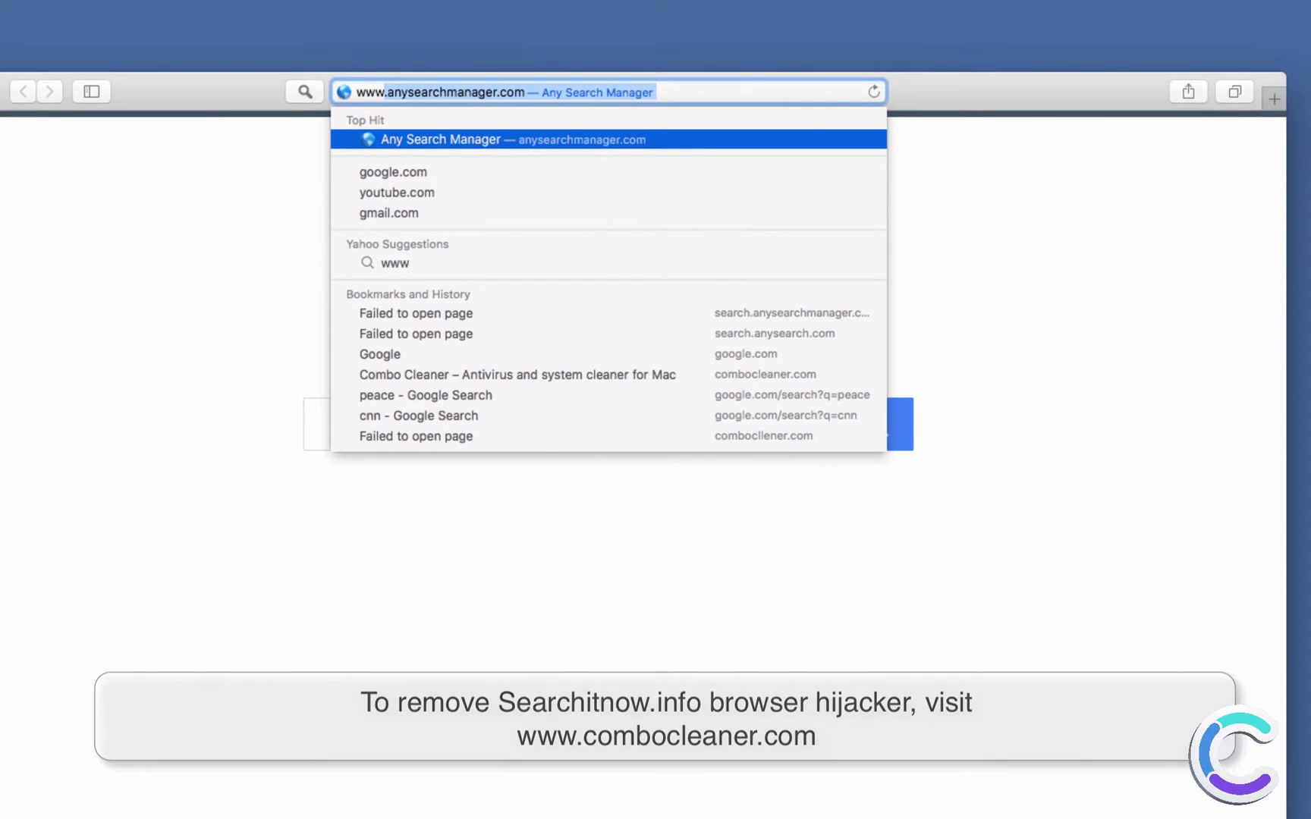
pyautogui.write('www.combocleaner.com')
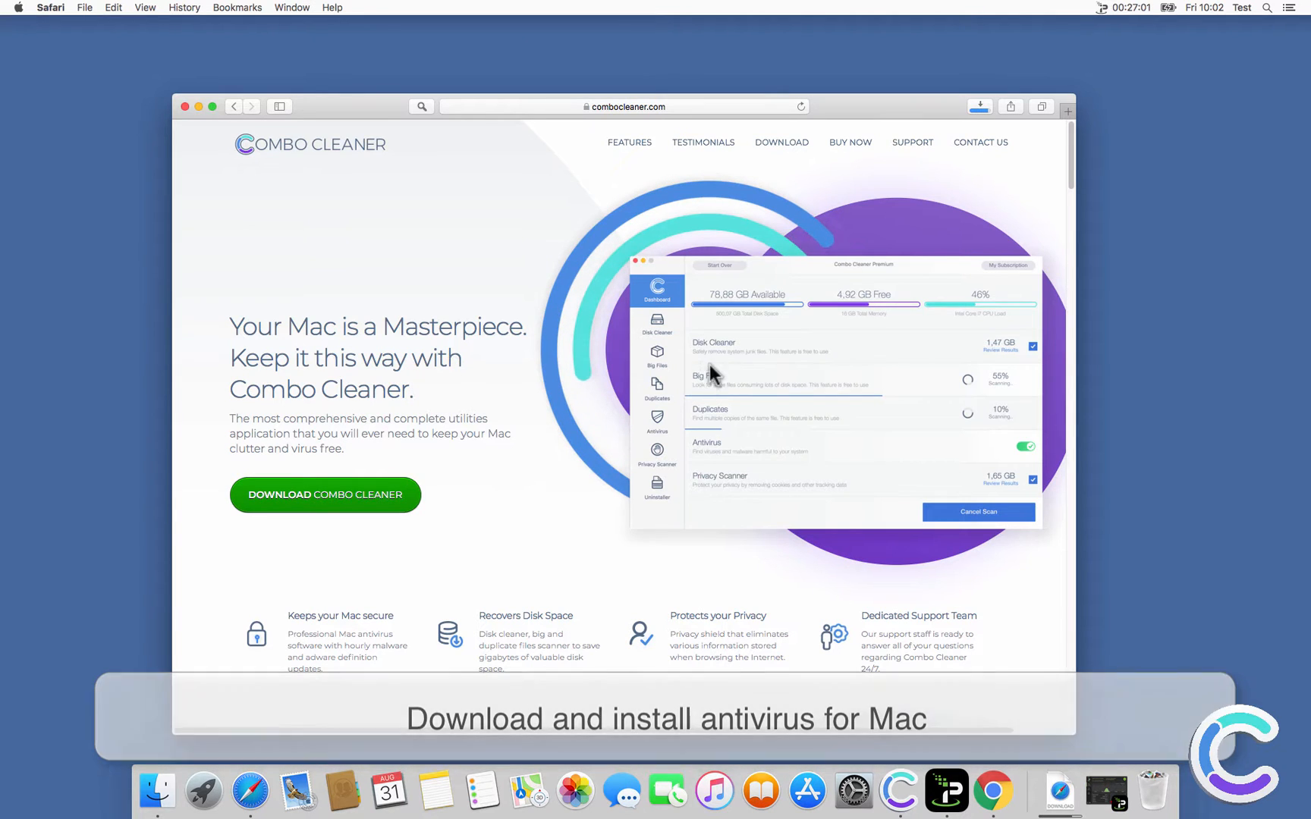
pyautogui.click(979, 106)
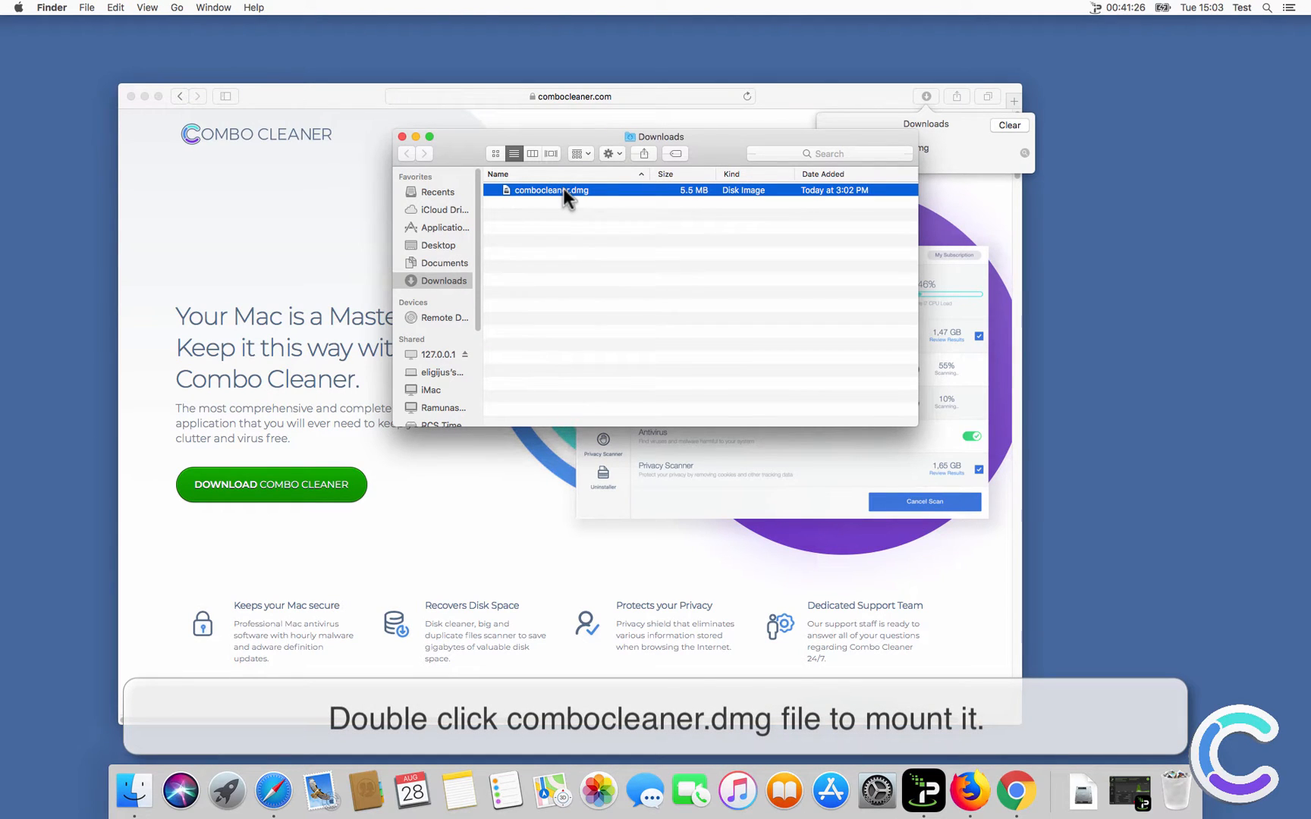
# Step: Mount combocleaner.dmg, then close the installer and Downloads windows
pyautogui.doubleClick(565, 191)
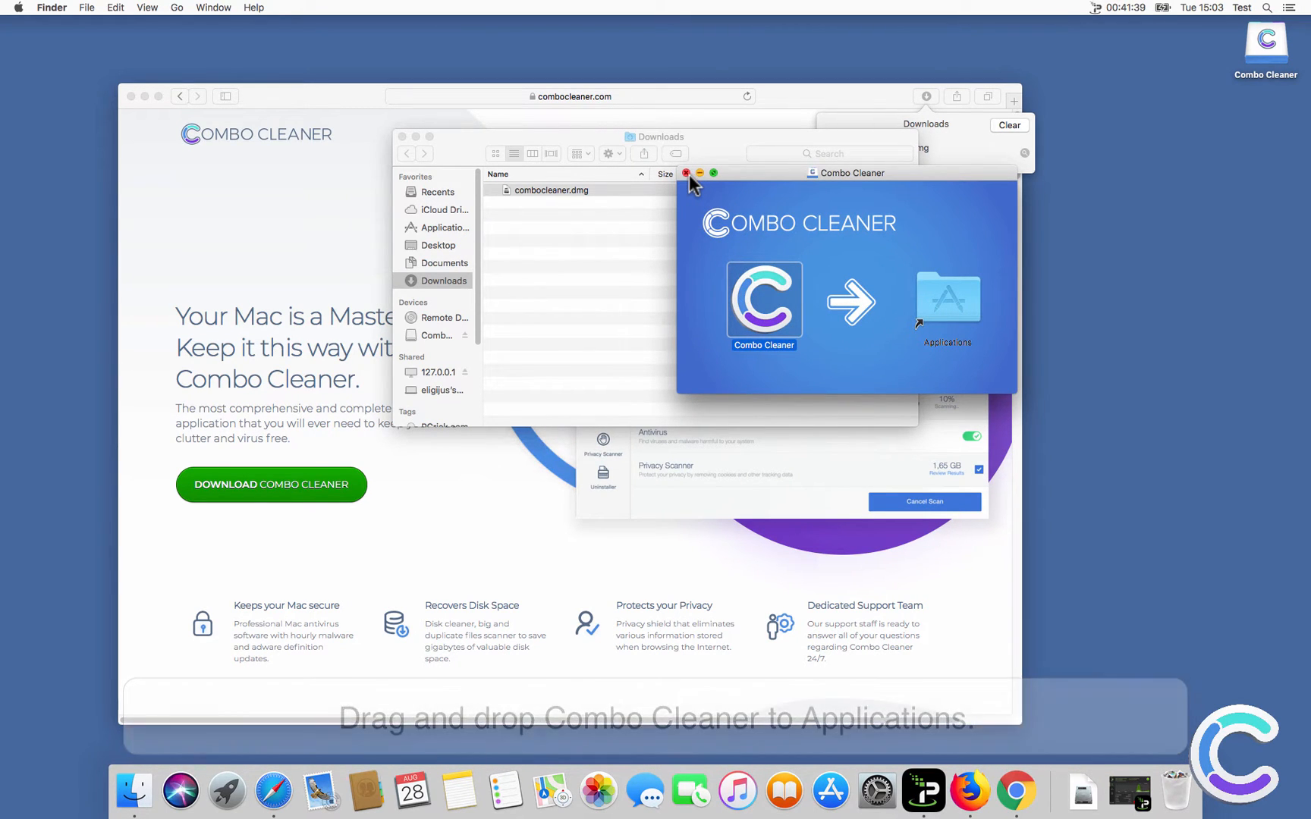
pyautogui.click(686, 173)
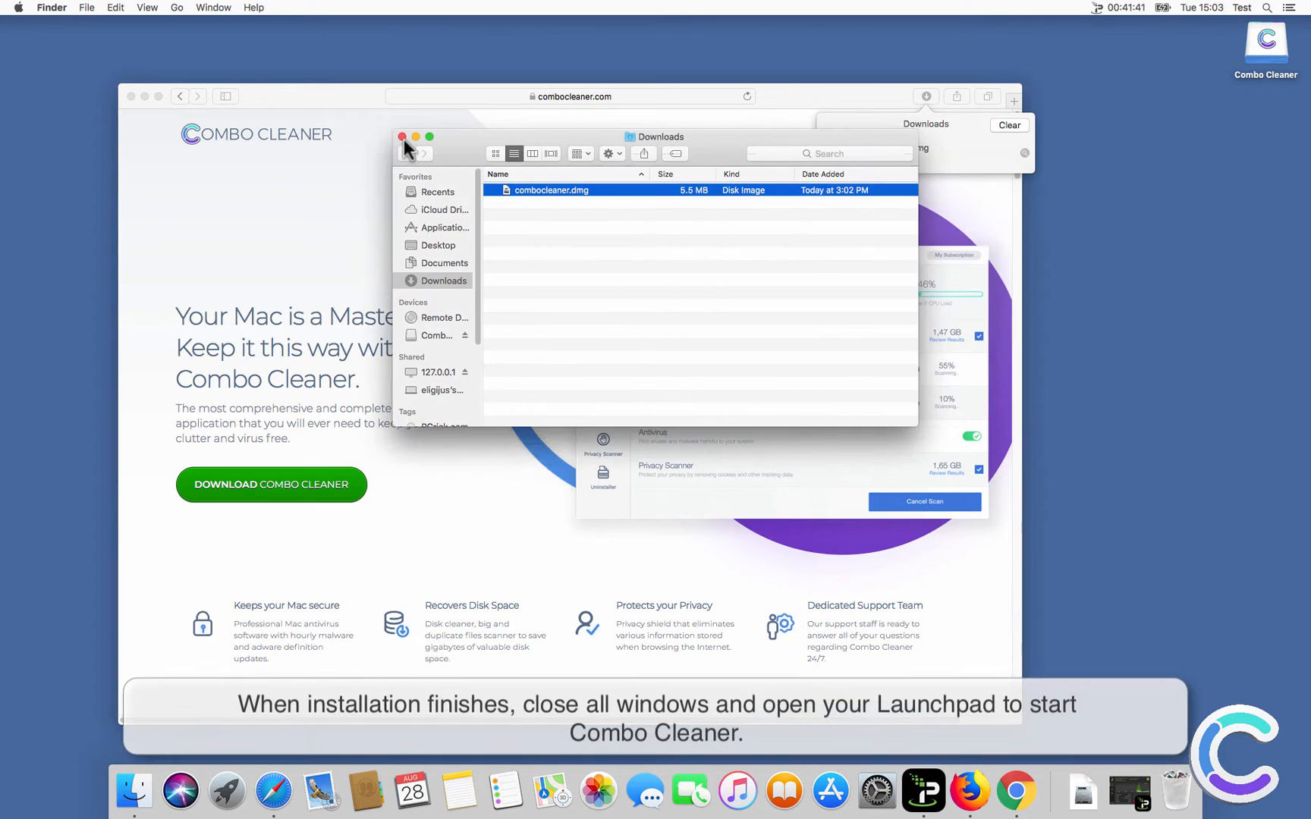
pyautogui.click(402, 137)
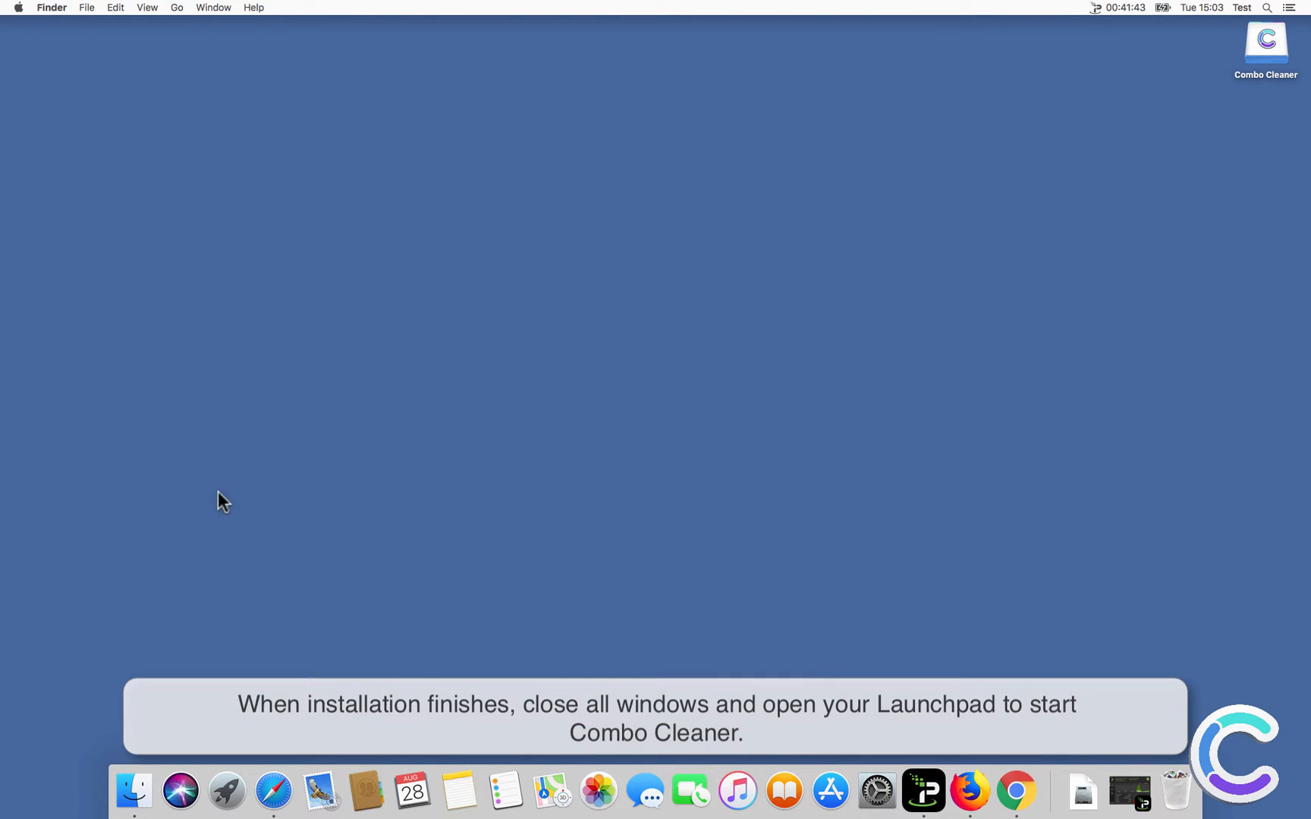
# Step: Launch Combo Cleaner from Launchpad and confirm opening the downloaded app
pyautogui.click(227, 792)
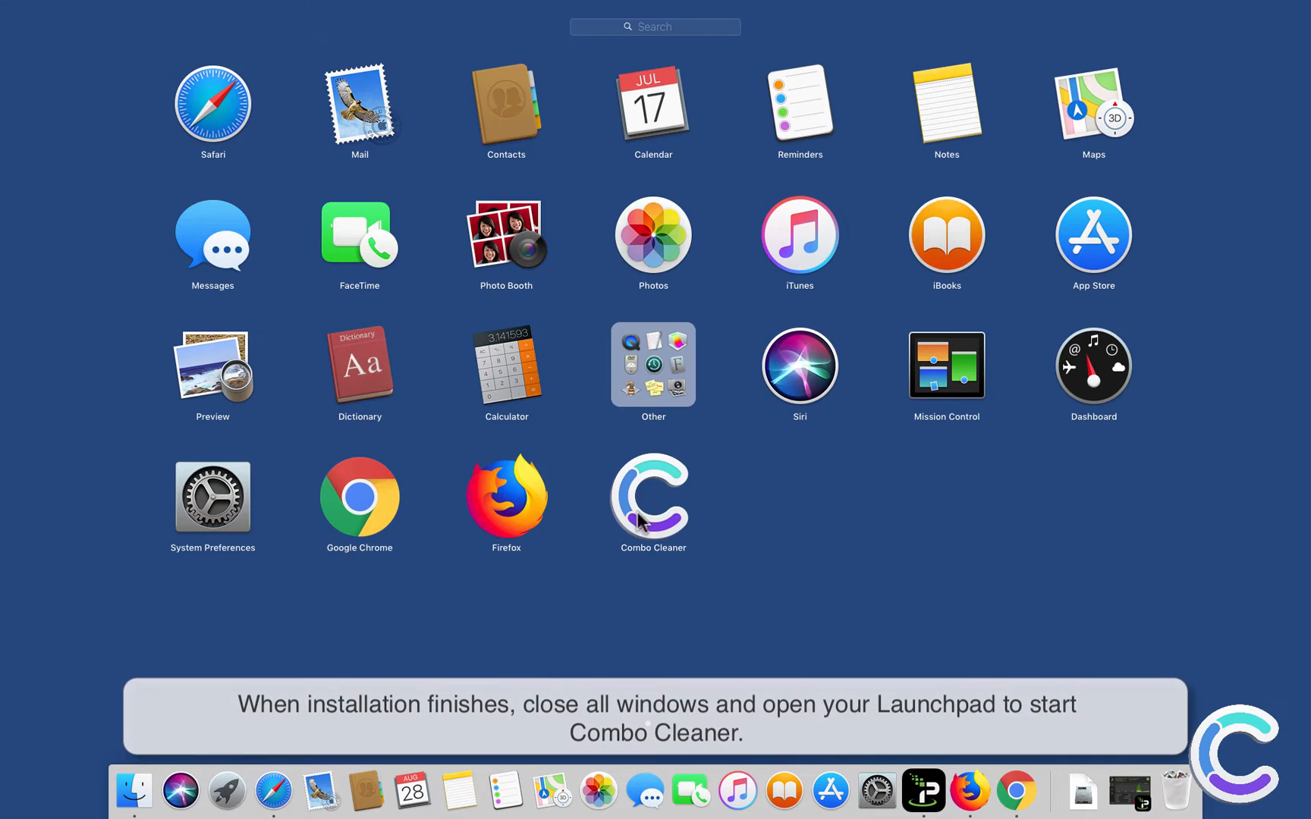
pyautogui.click(654, 494)
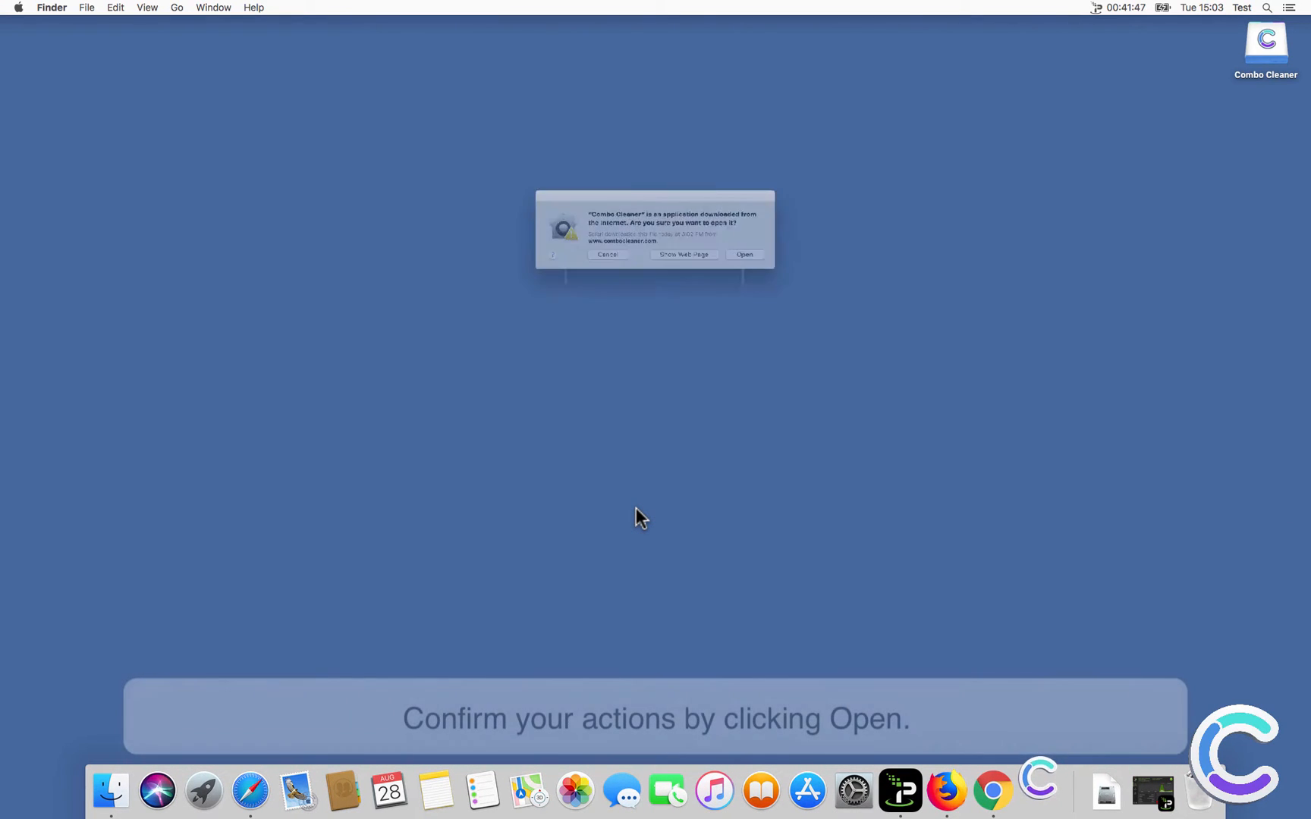
pyautogui.click(744, 255)
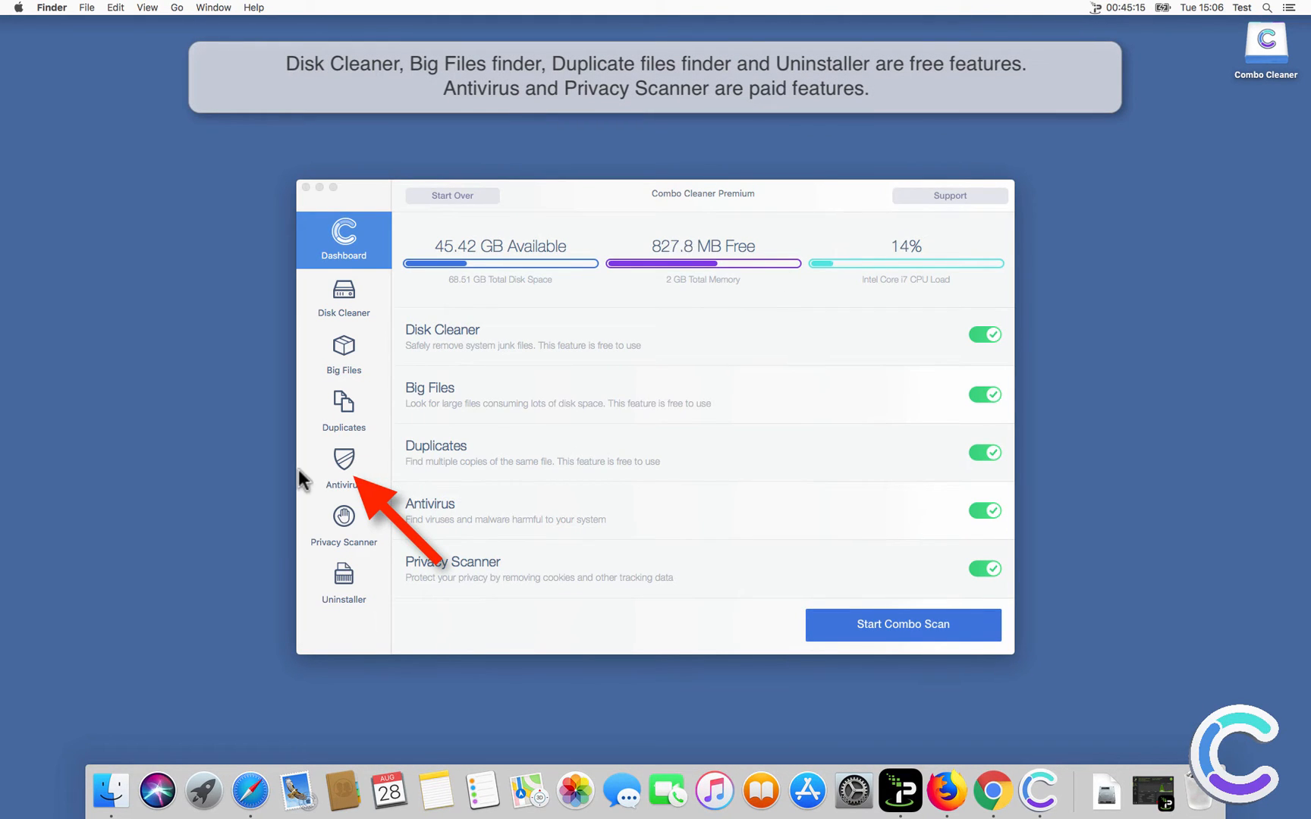
# Step: Run a Combo Cleaner full antivirus scan, then approve restarting the Mac
pyautogui.click(344, 470)
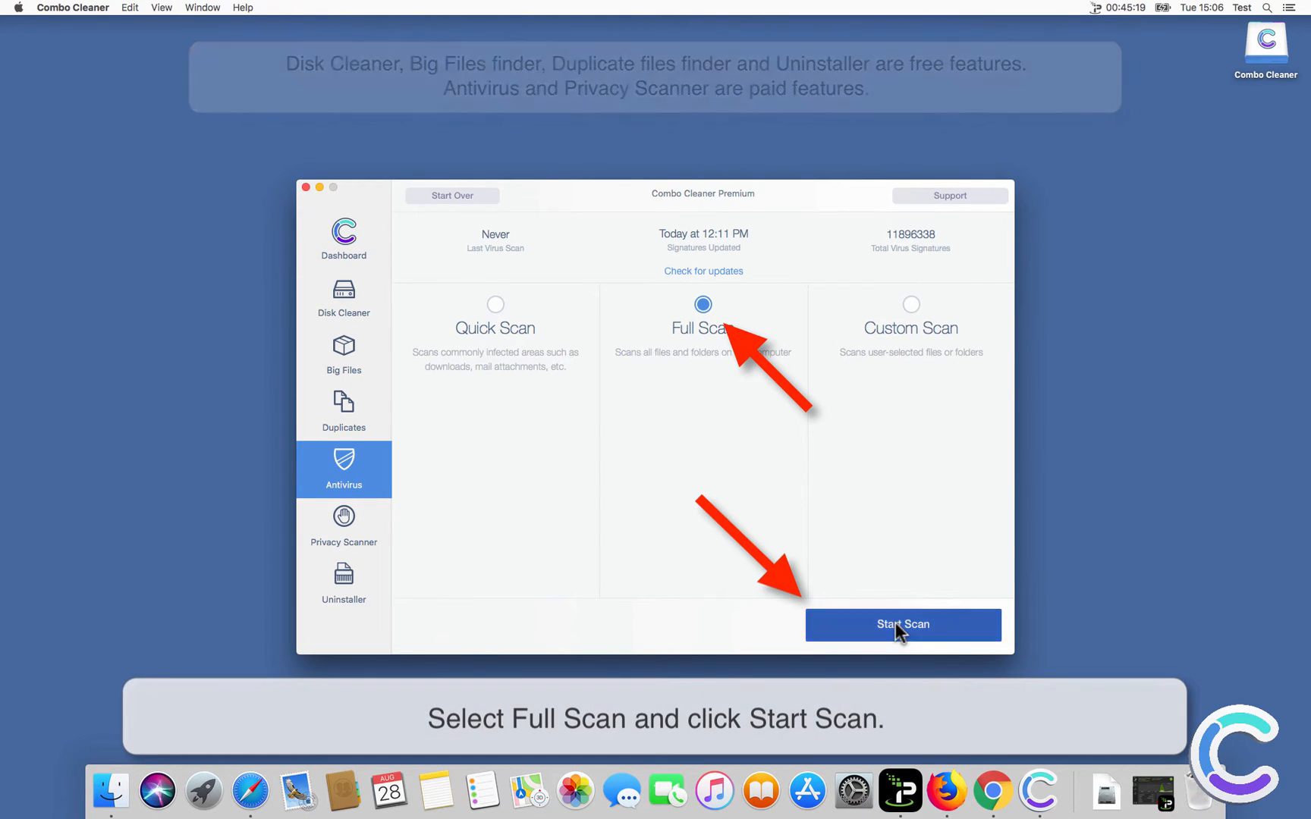
pyautogui.click(903, 625)
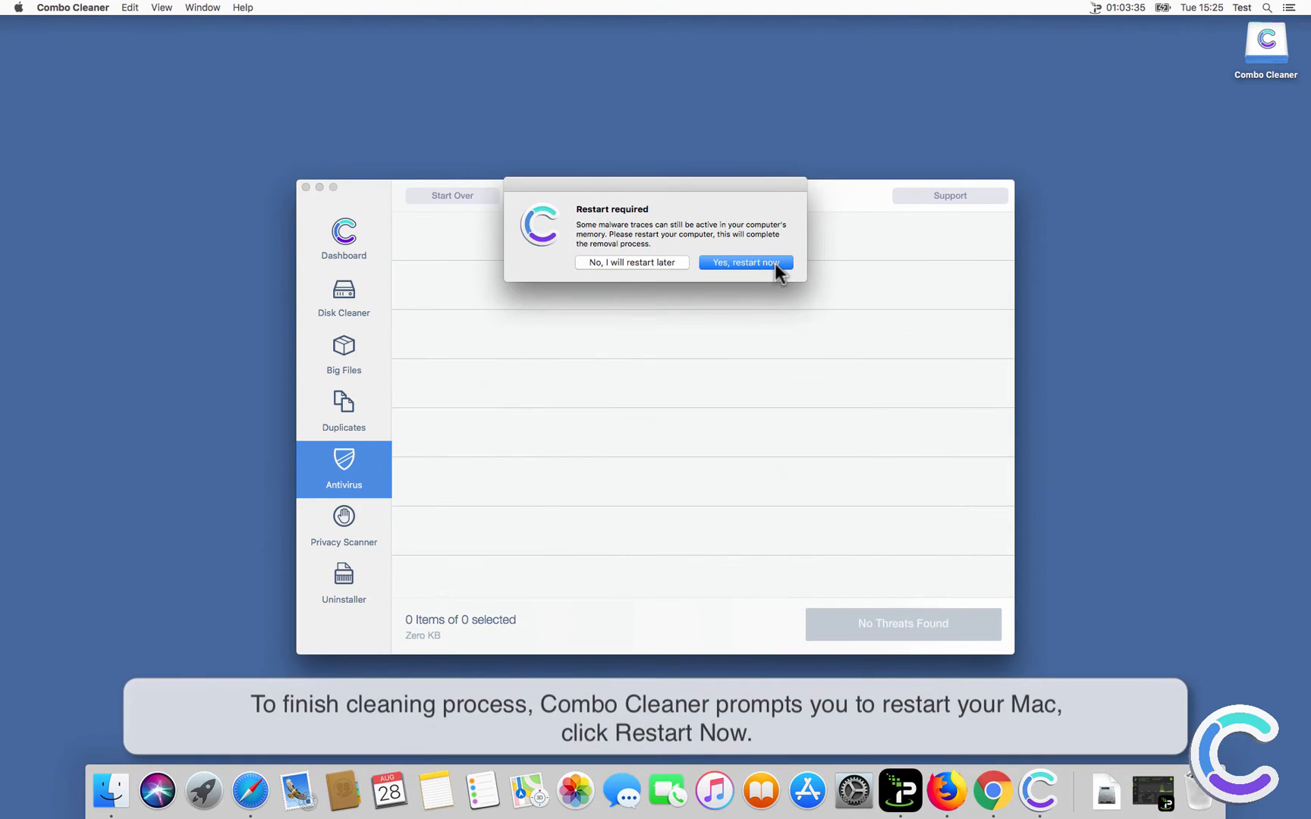
pyautogui.click(746, 263)
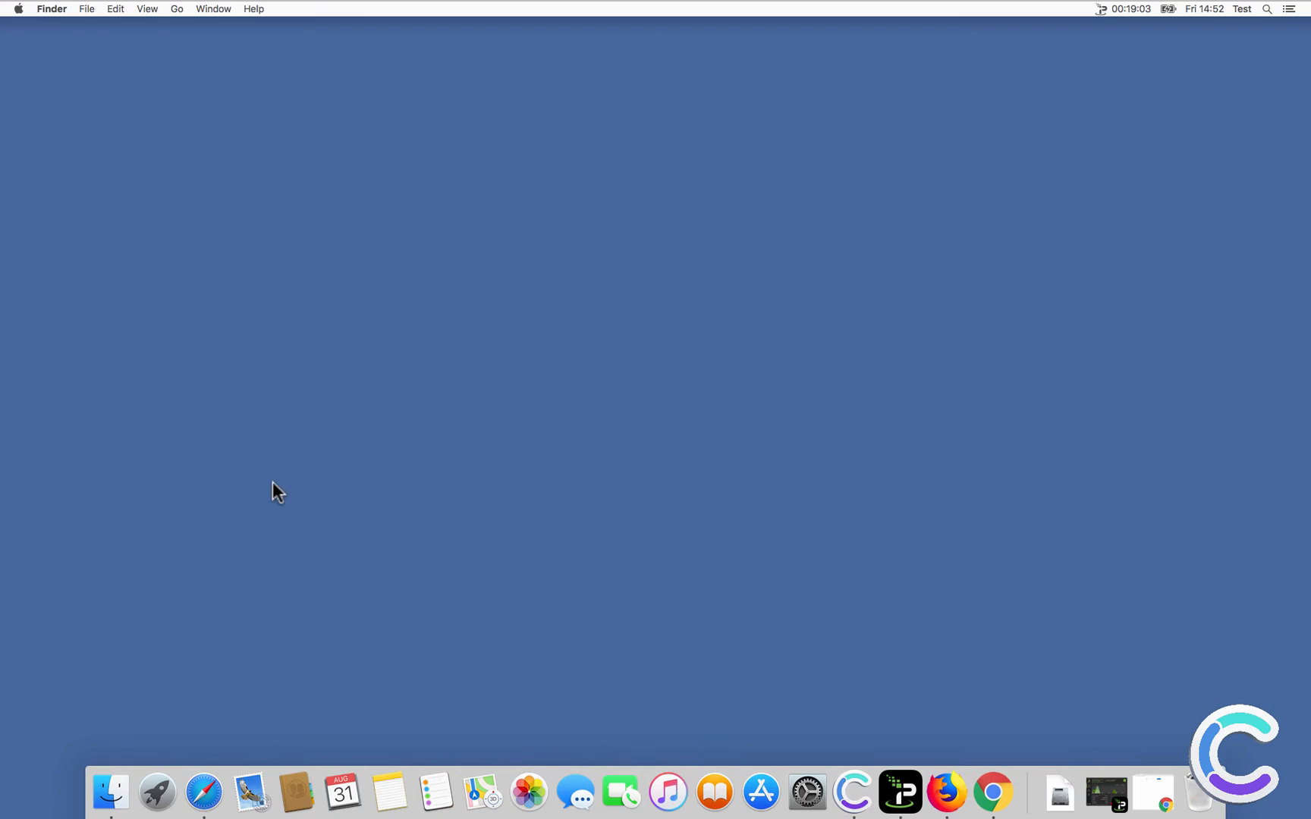
# Step: Relaunch Safari from the Dock and open its Safari application menu
pyautogui.click(204, 800)
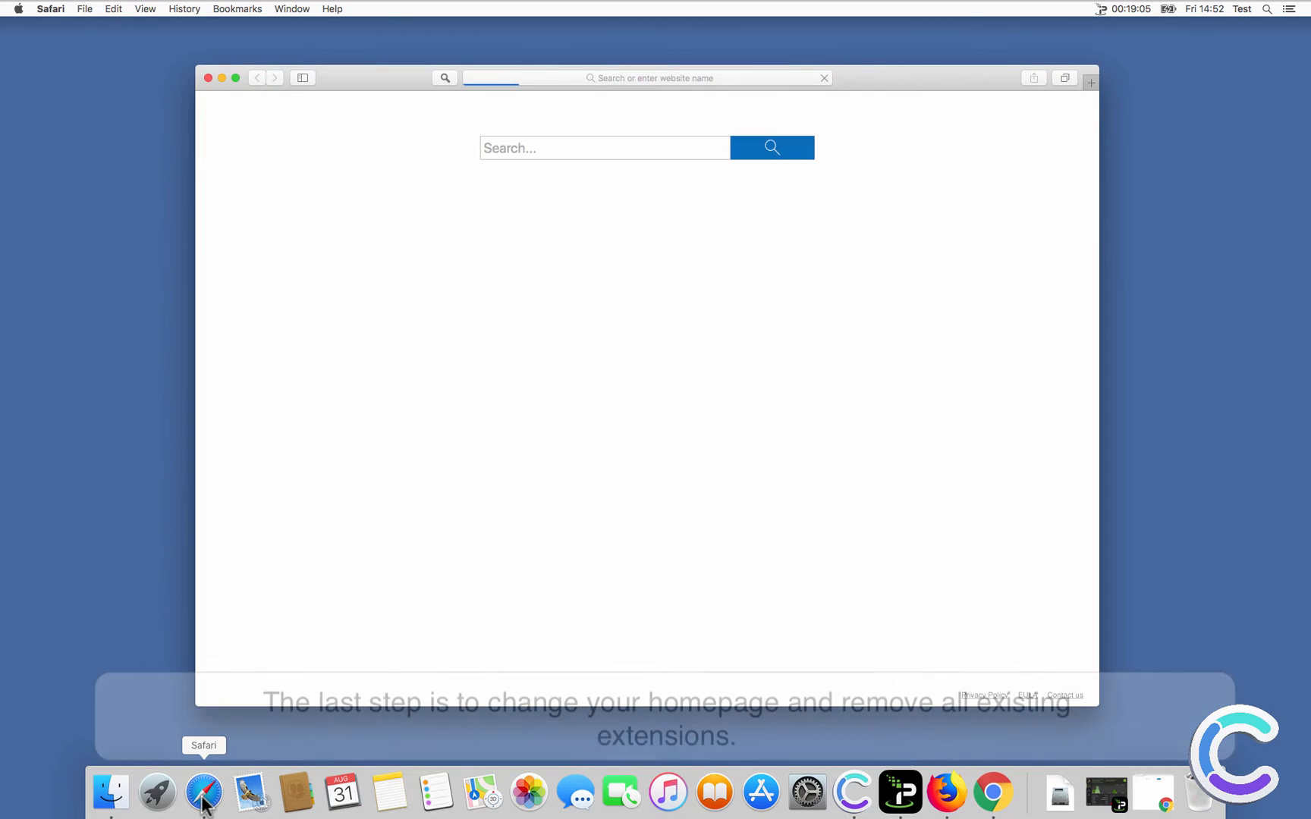
pyautogui.click(49, 9)
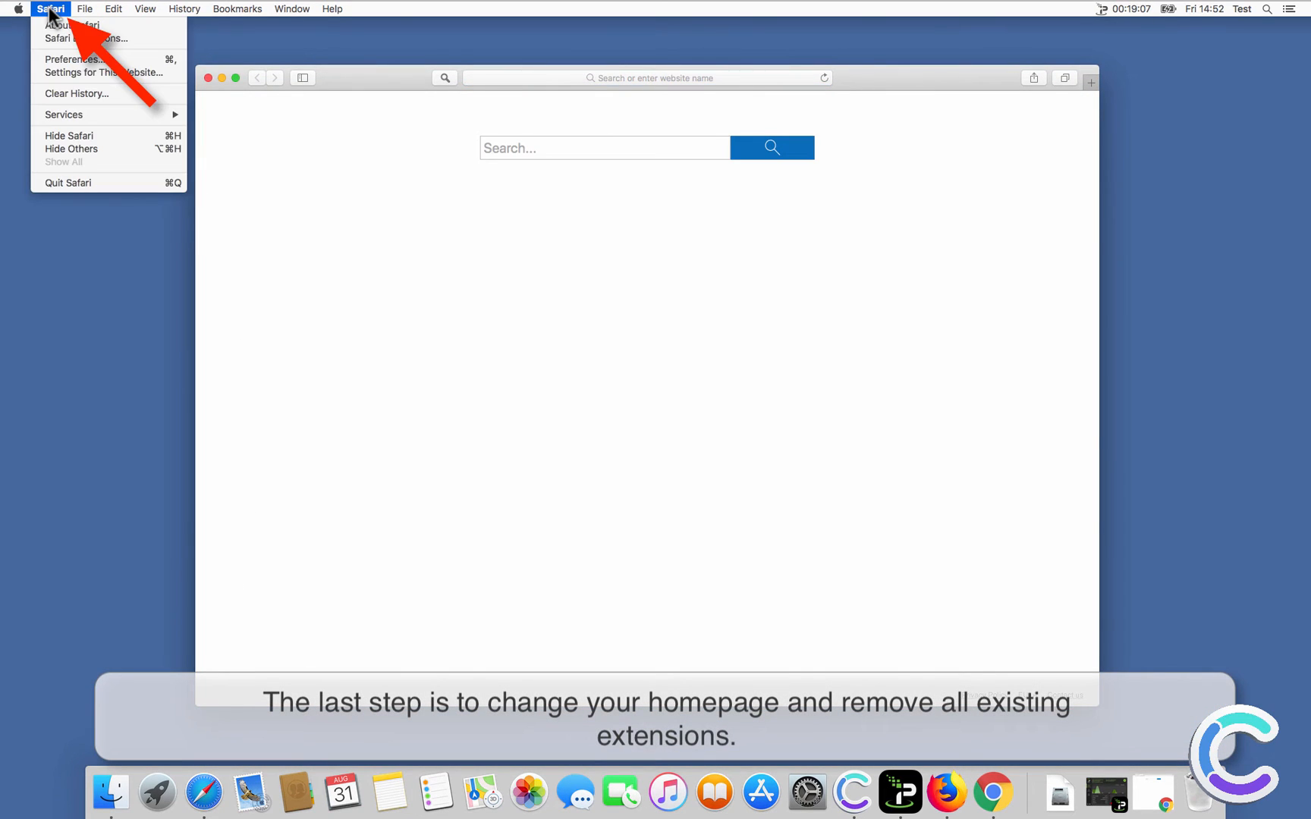
pyautogui.moveTo(72, 57)
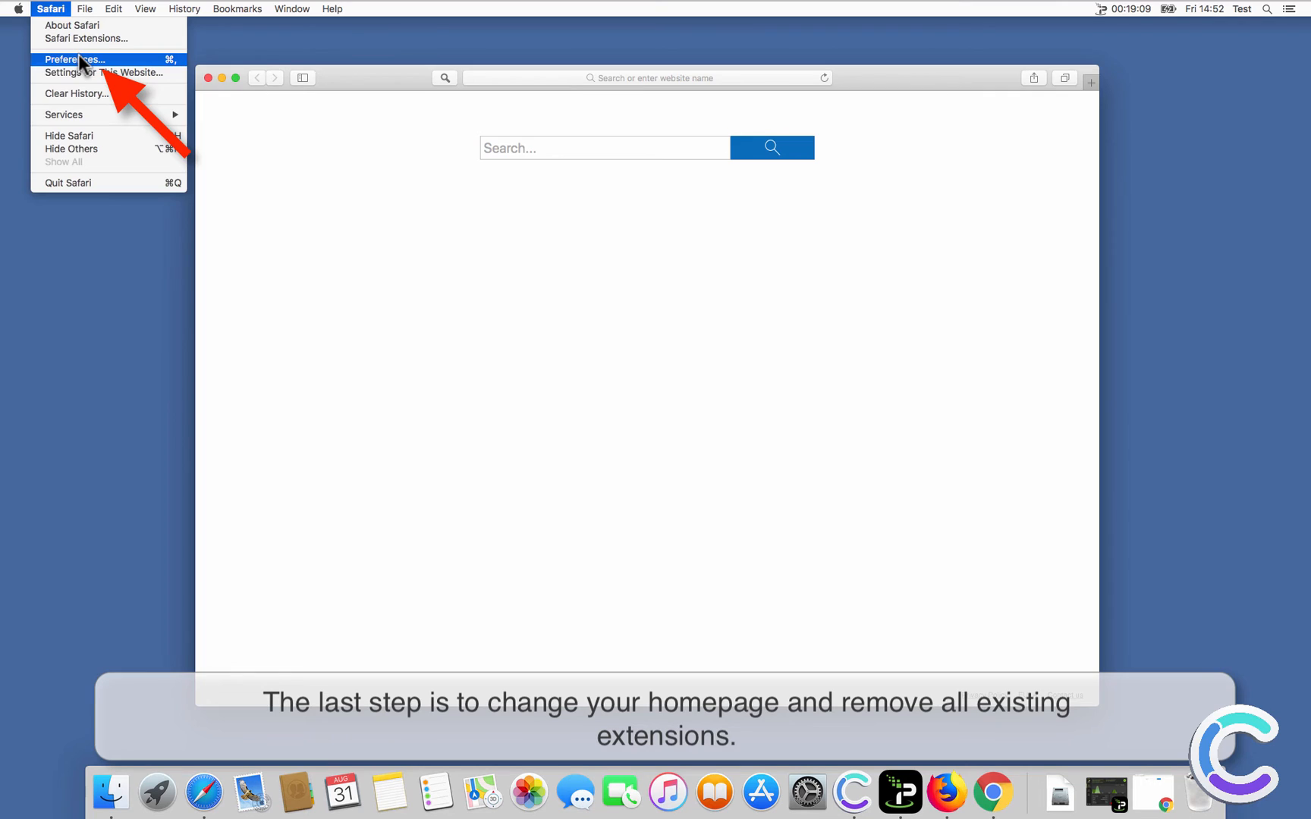